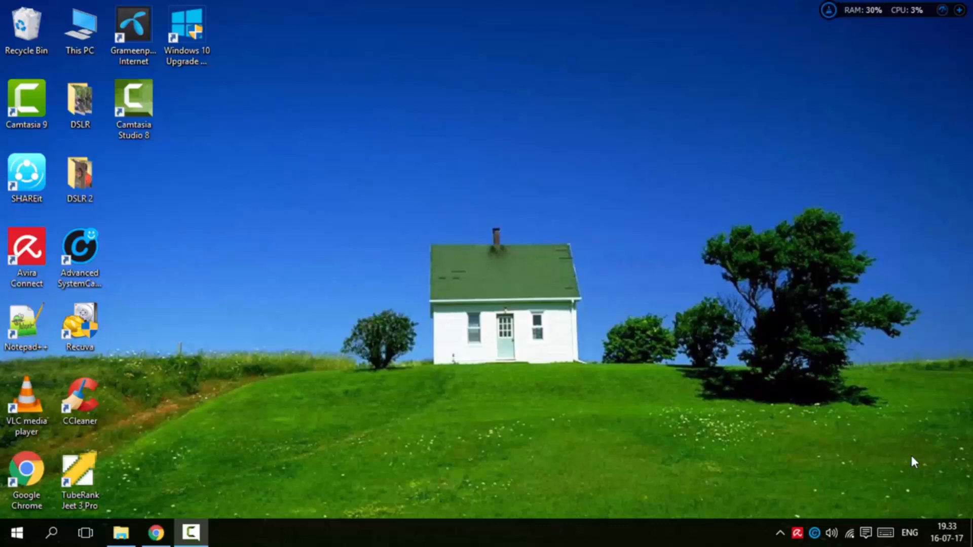
pyautogui.moveTo(625, 69)
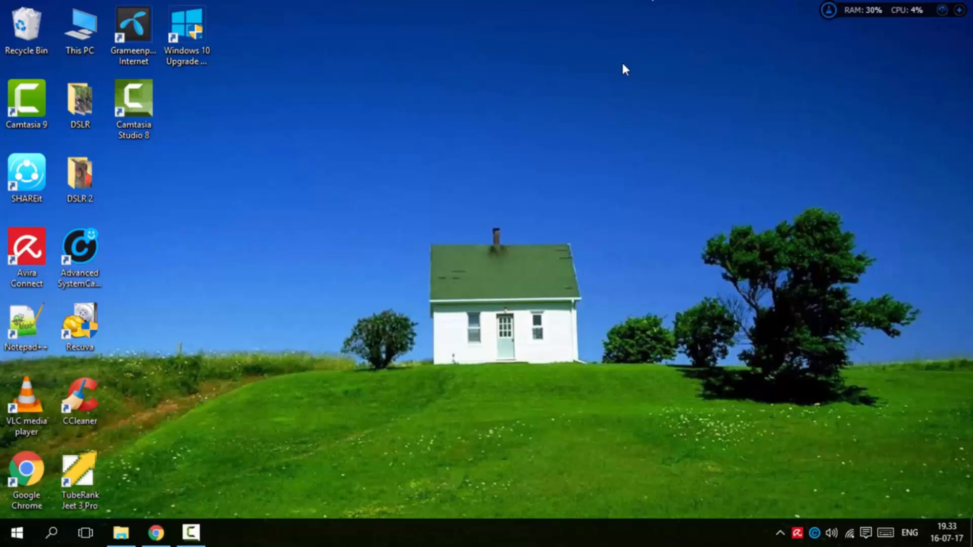
# - Create a desktop folder keeping the default name 'New folder'
pyautogui.rightClick(623, 68)
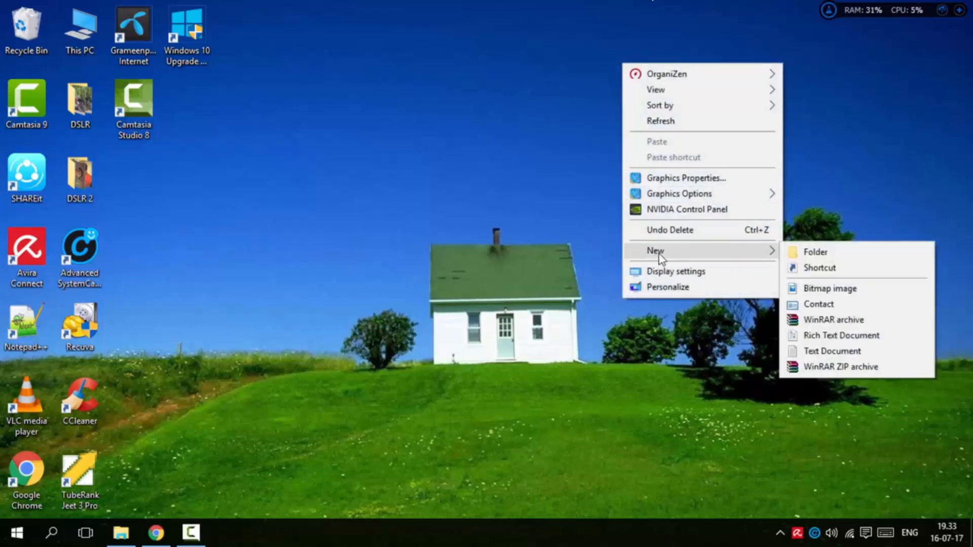
pyautogui.moveTo(814, 253)
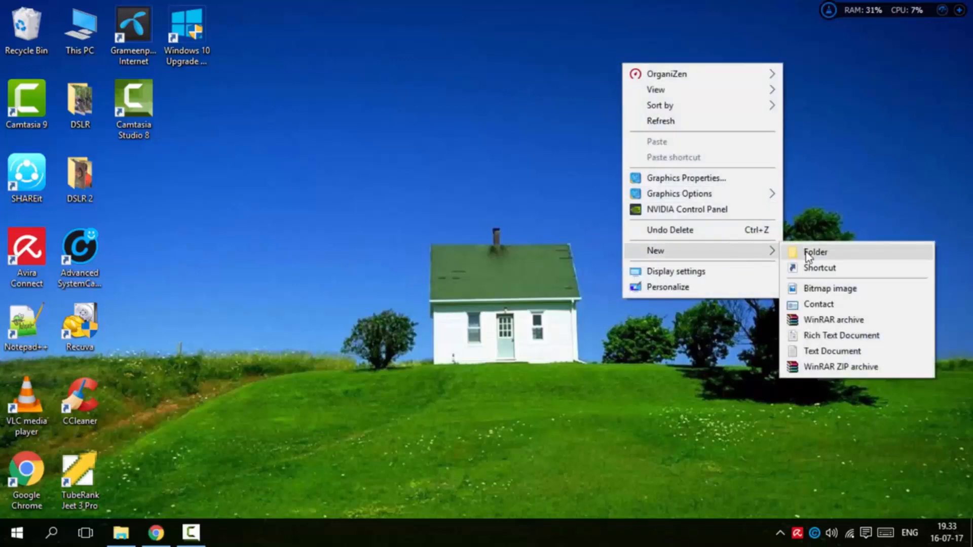
pyautogui.click(815, 252)
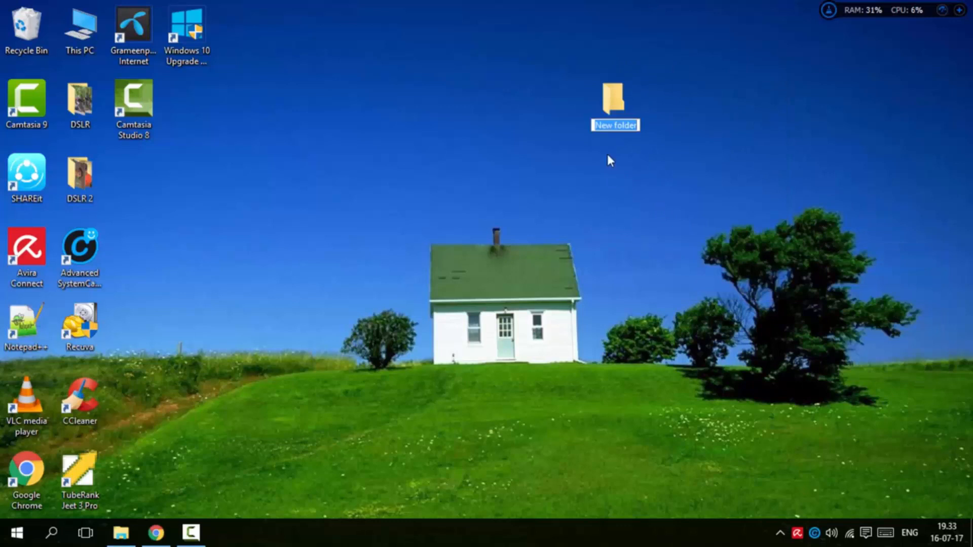
pyautogui.press('Return')
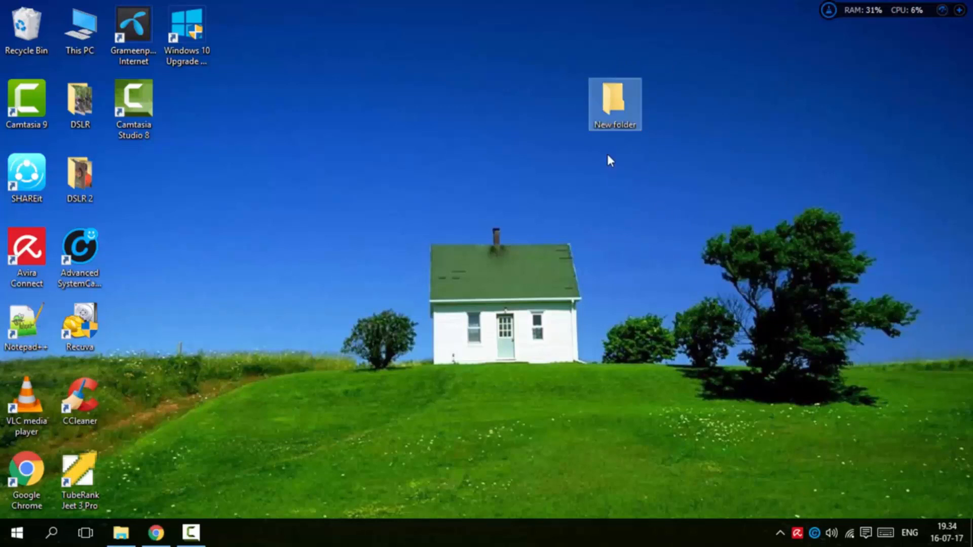
pyautogui.moveTo(623, 106)
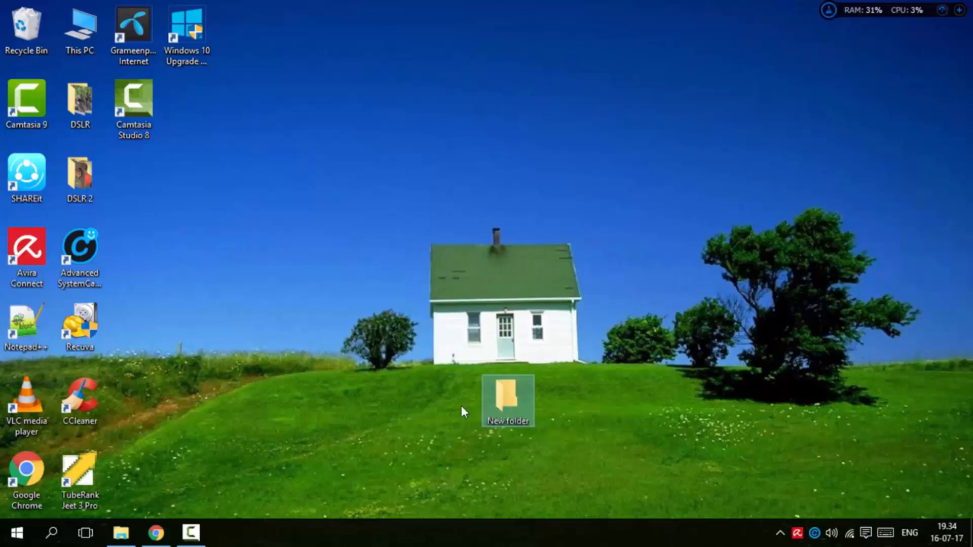
# - Search Windows for 'character' so Character Map shows as best match
pyautogui.click(12, 533)
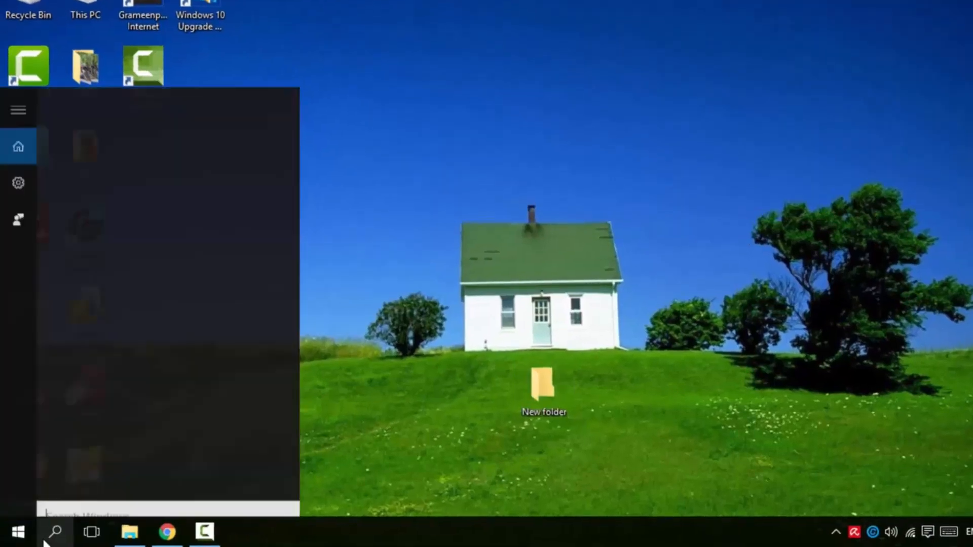
pyautogui.click(56, 532)
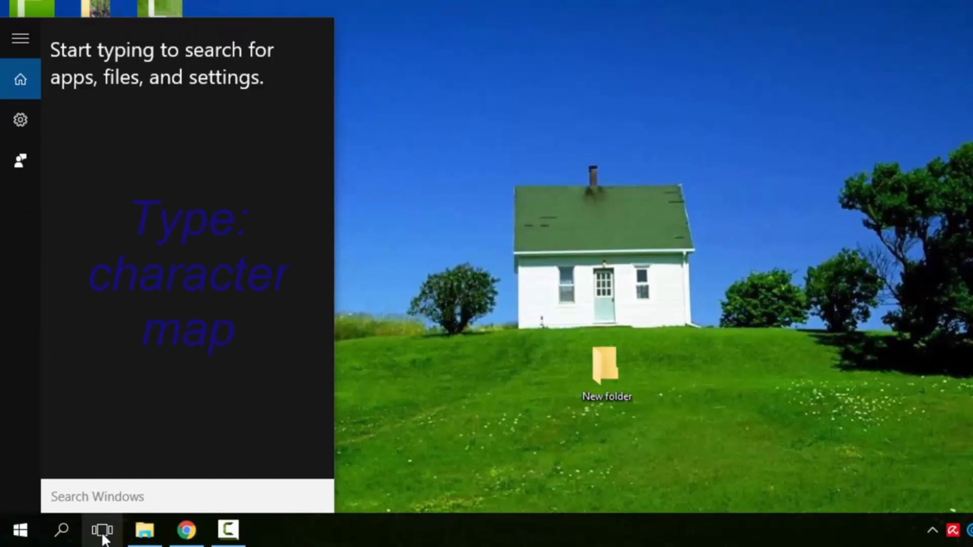
pyautogui.write('charact')
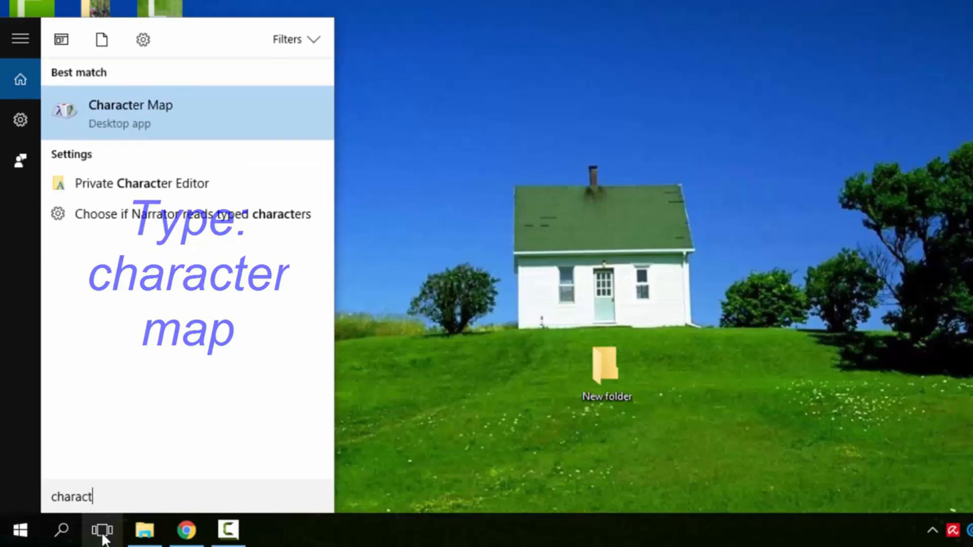
pyautogui.write('er')
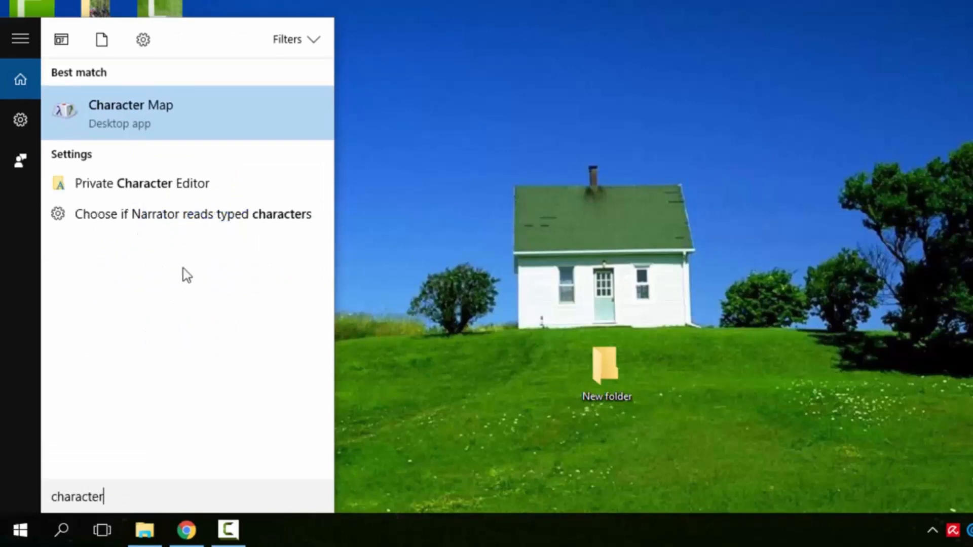
pyautogui.moveTo(286, 139)
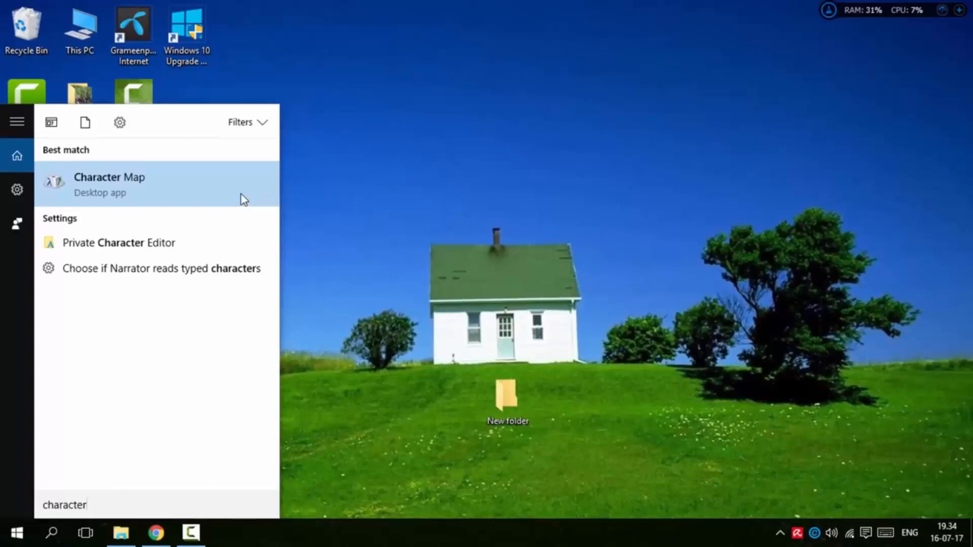
# - Copy the invisible U+202A Left-To-Right Embedding character in Character Map, then close it
pyautogui.click(110, 185)
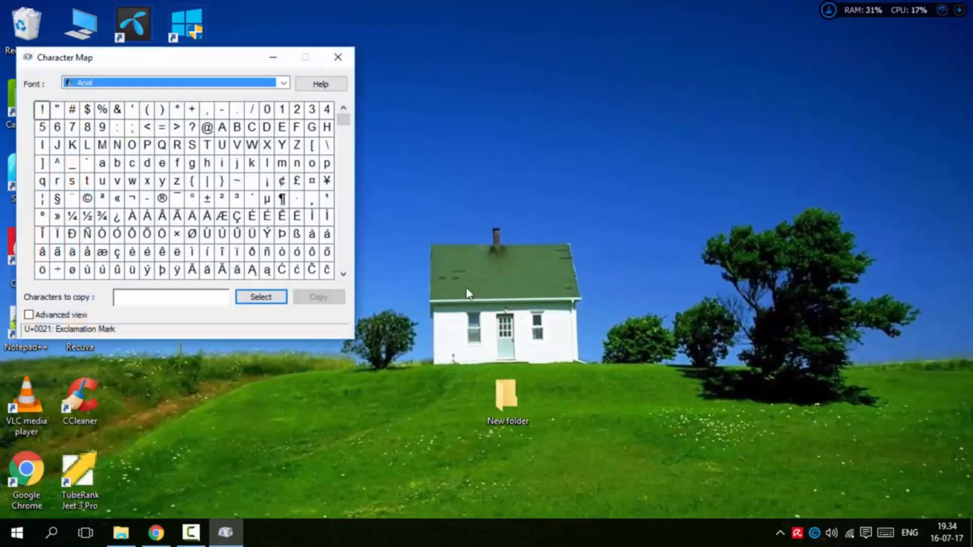
pyautogui.moveTo(432, 264)
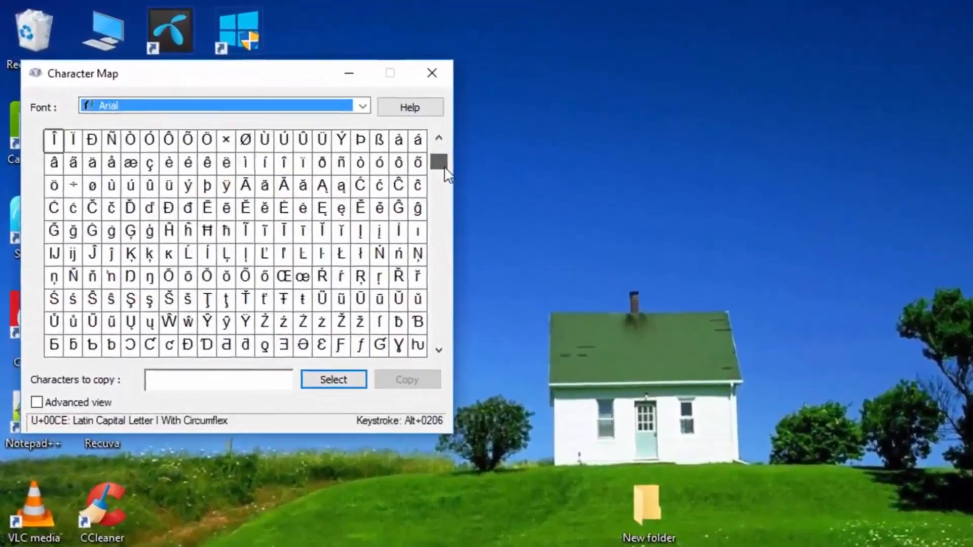
pyautogui.scroll(-3)
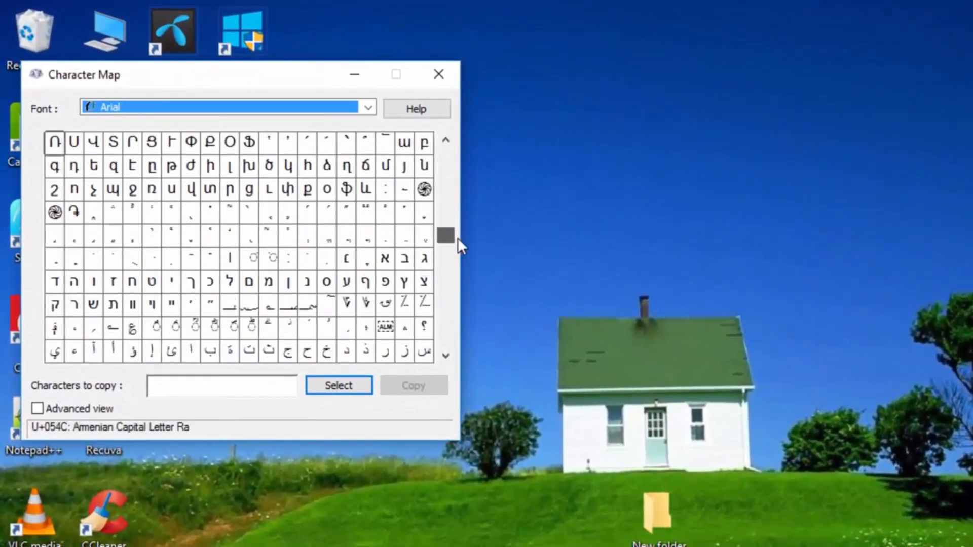
pyautogui.scroll(-3)
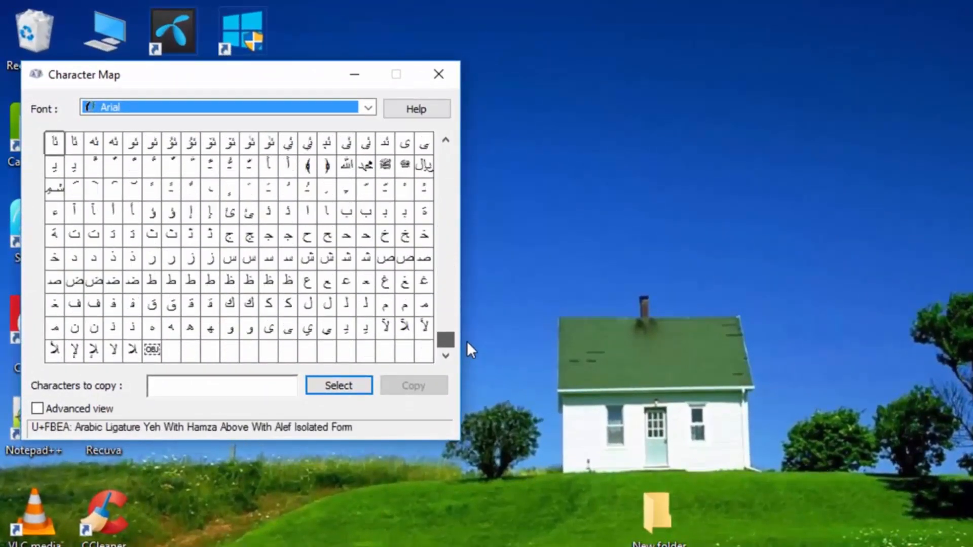
pyautogui.scroll(3)
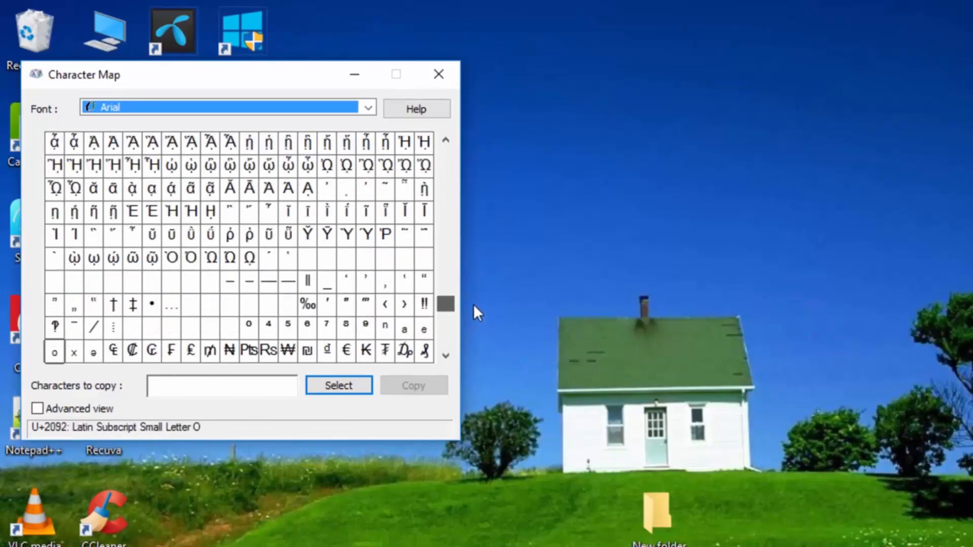
pyautogui.moveTo(179, 287)
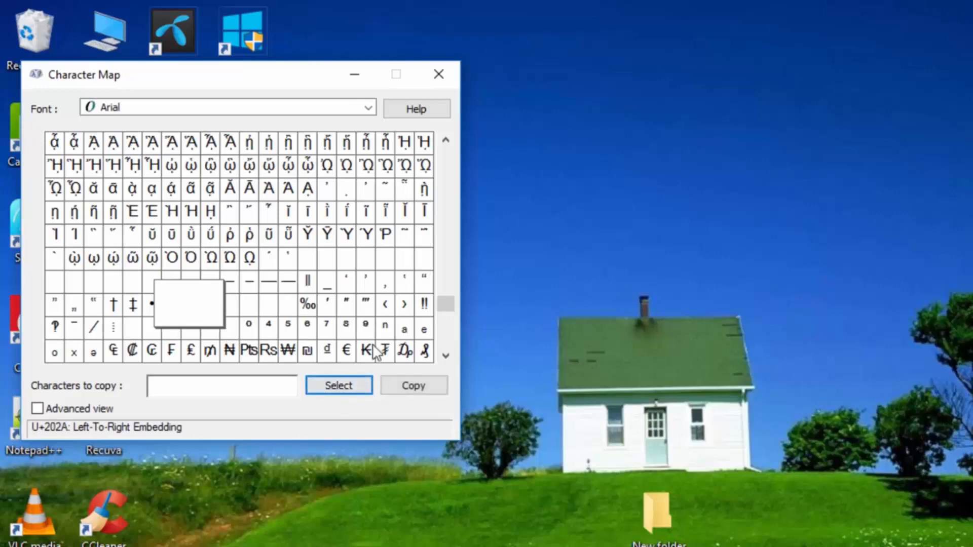
pyautogui.moveTo(413, 386)
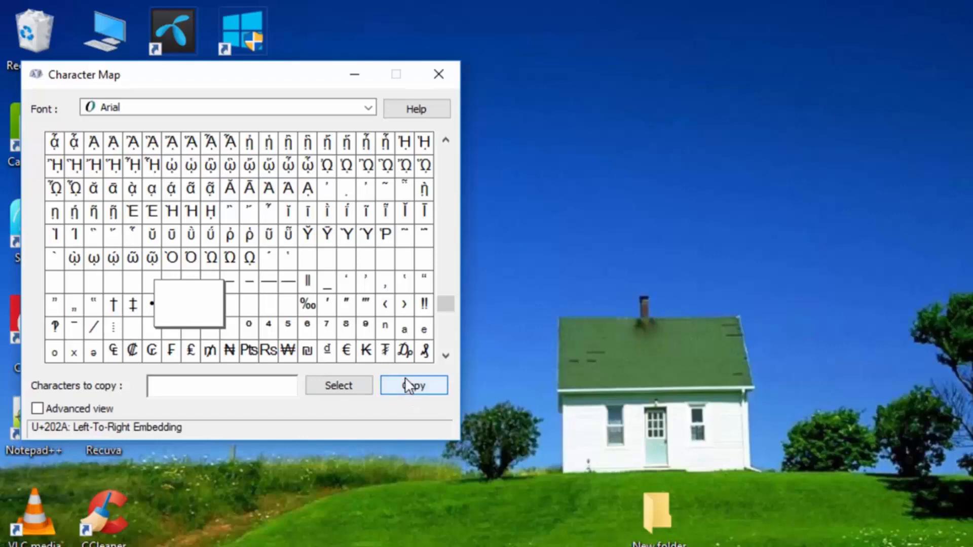
pyautogui.moveTo(439, 74)
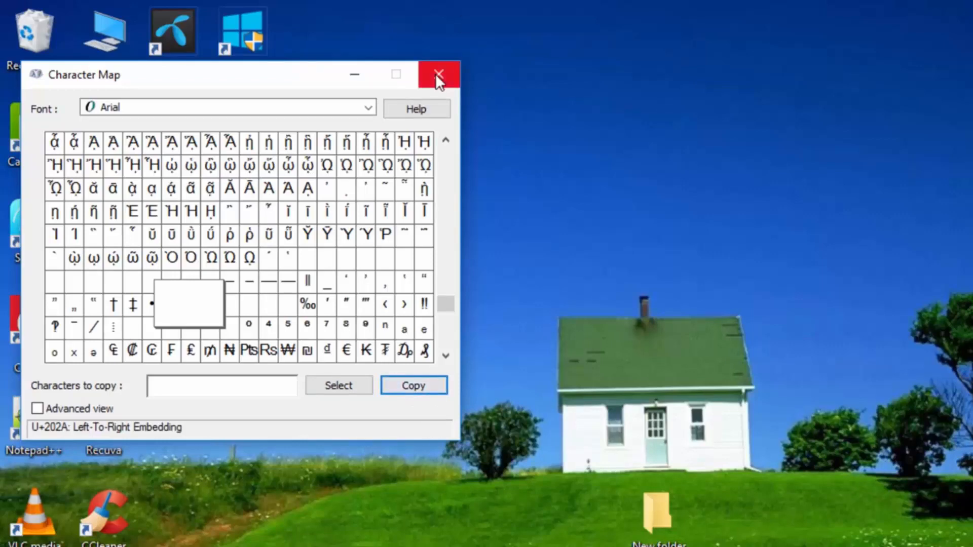
pyautogui.click(439, 74)
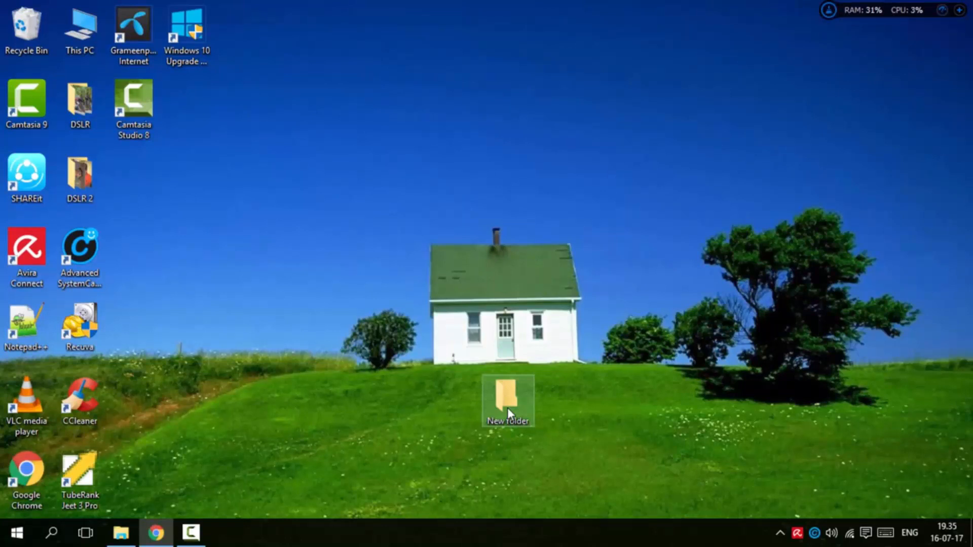
# - Rename New folder to the invisible character so no label shows
pyautogui.rightClick(507, 400)
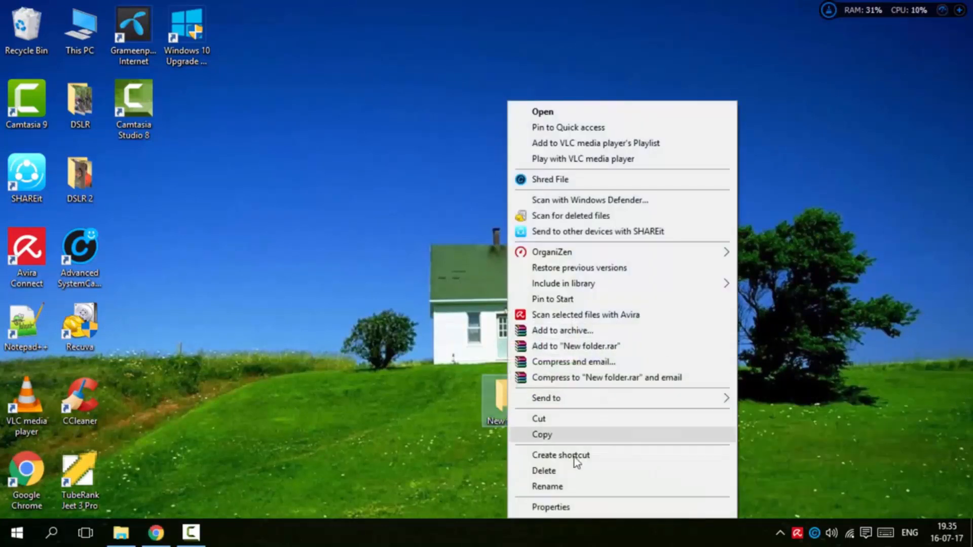
pyautogui.click(547, 486)
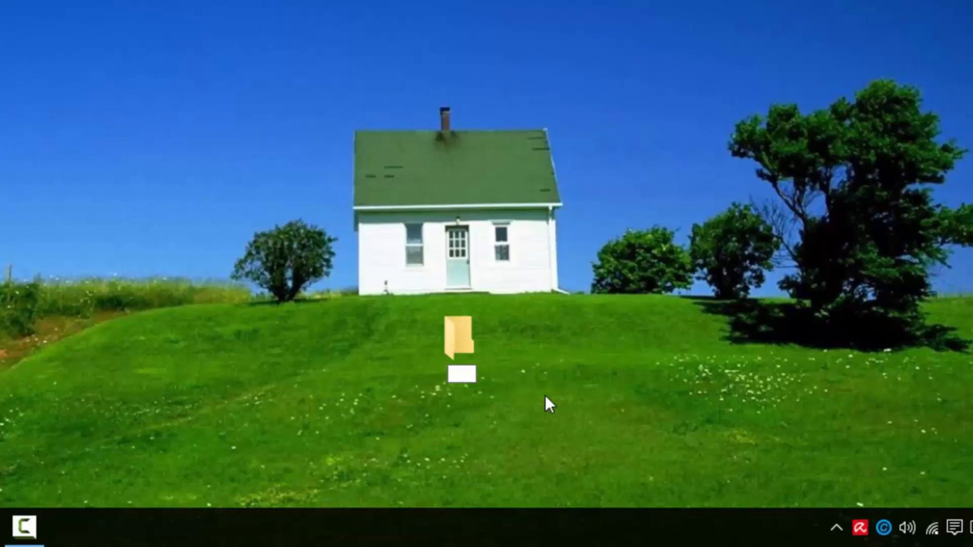
pyautogui.click(460, 338)
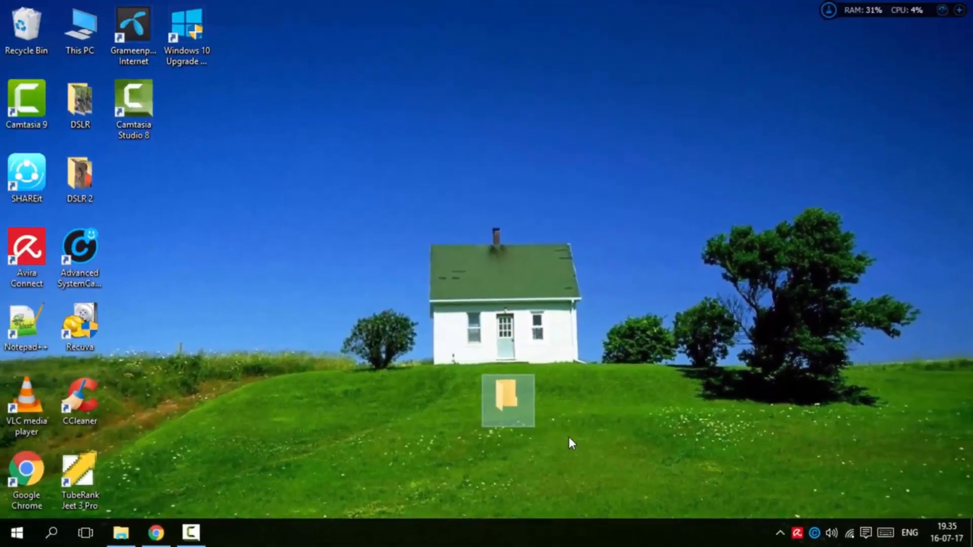
pyautogui.moveTo(530, 441)
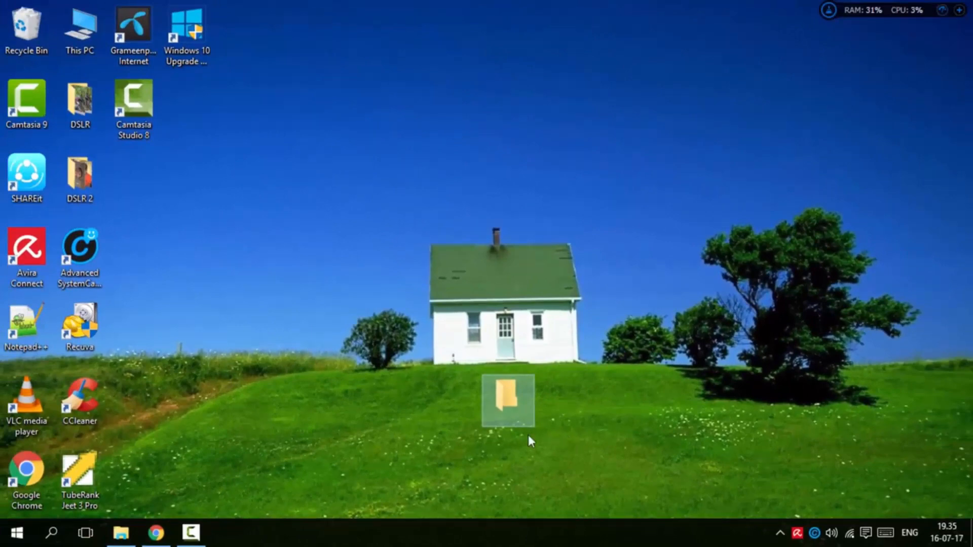
pyautogui.moveTo(512, 413)
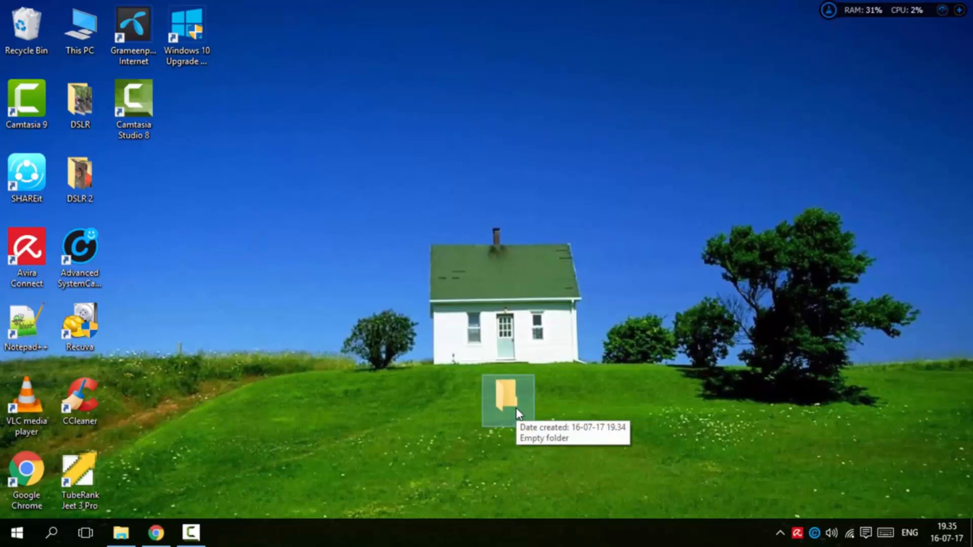
pyautogui.moveTo(516, 407)
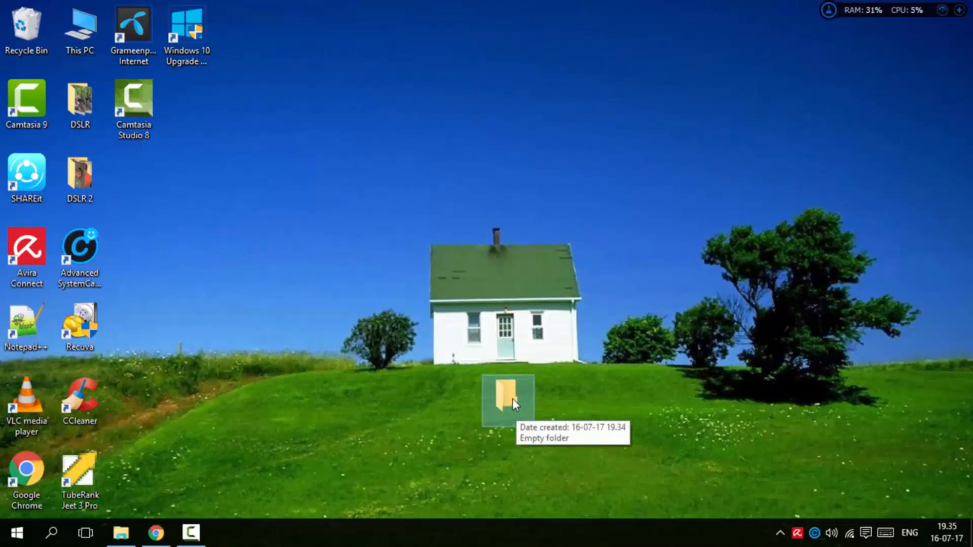
# - Show the unnamed folder's Properties on the Customize tab
pyautogui.rightClick(508, 400)
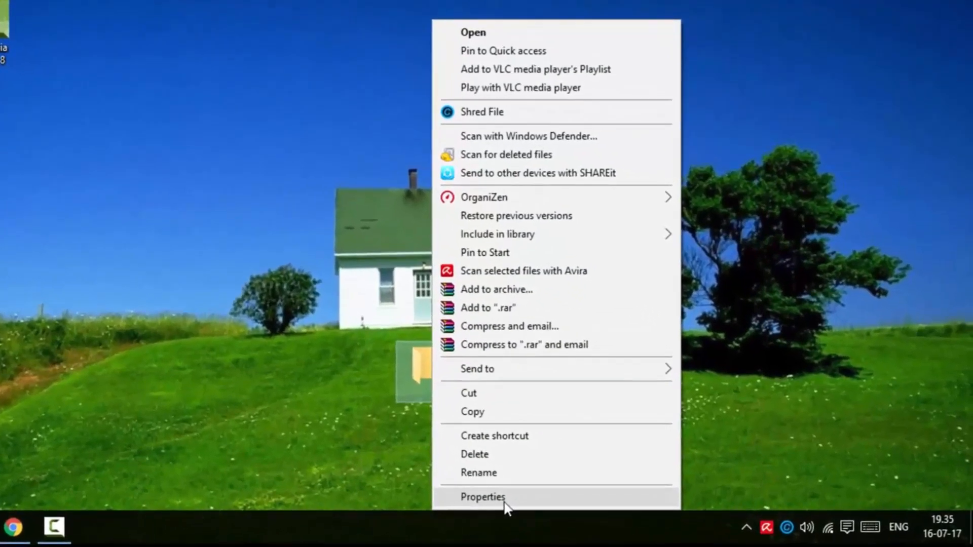
pyautogui.click(484, 496)
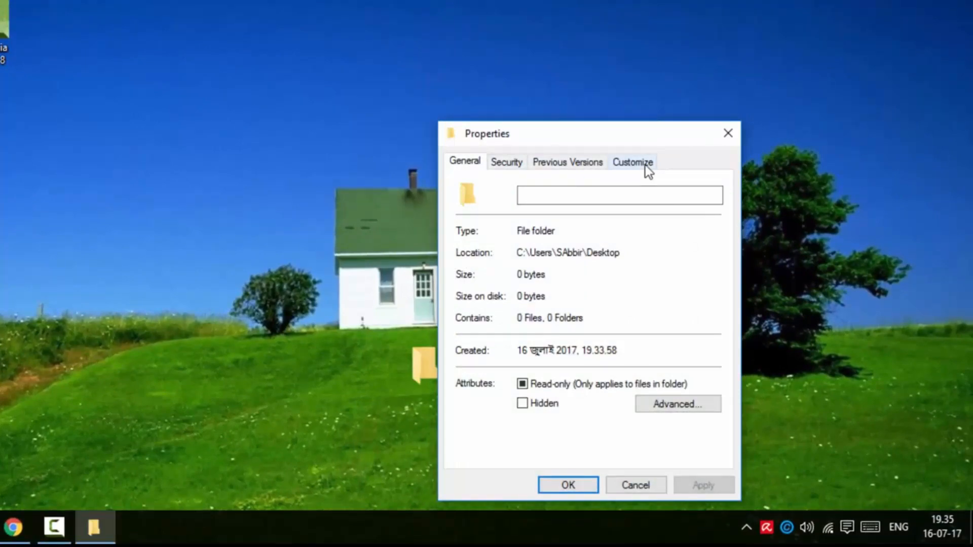
pyautogui.click(631, 162)
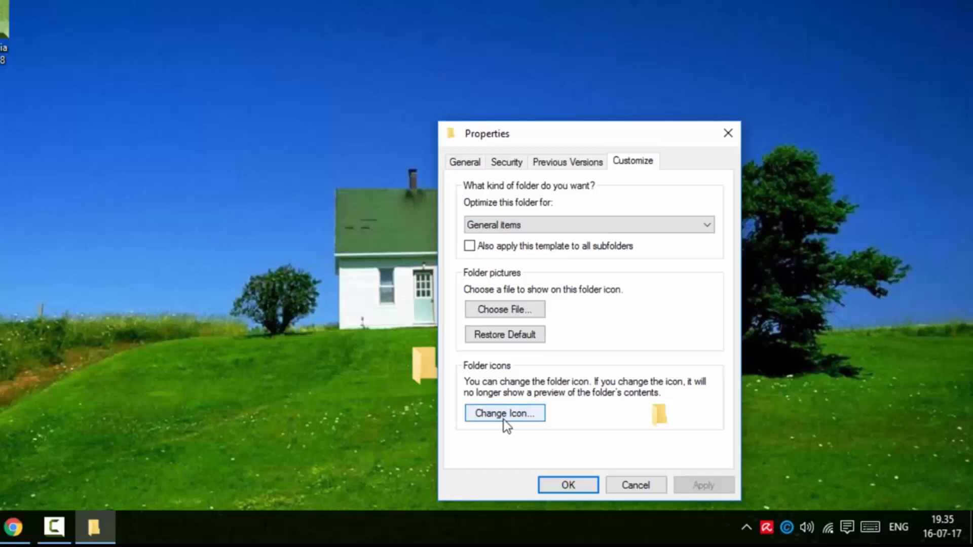
# - Choose the blank transparent icon from the shell32.dll icon list
pyautogui.click(505, 413)
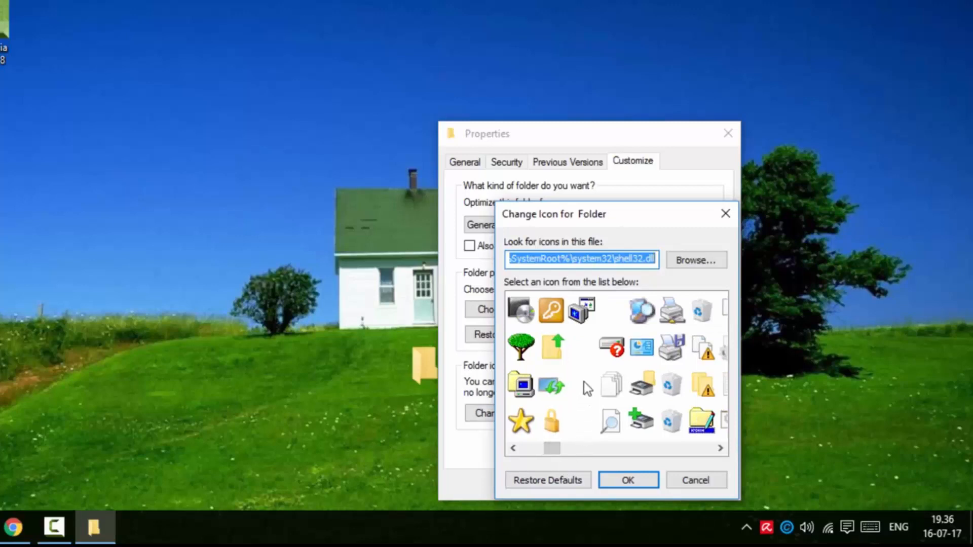
pyautogui.moveTo(587, 433)
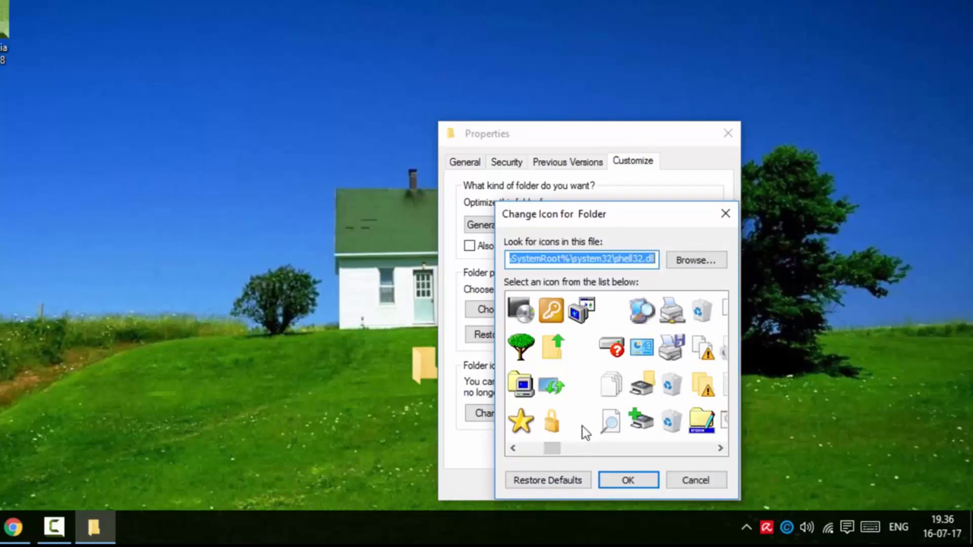
pyautogui.click(582, 420)
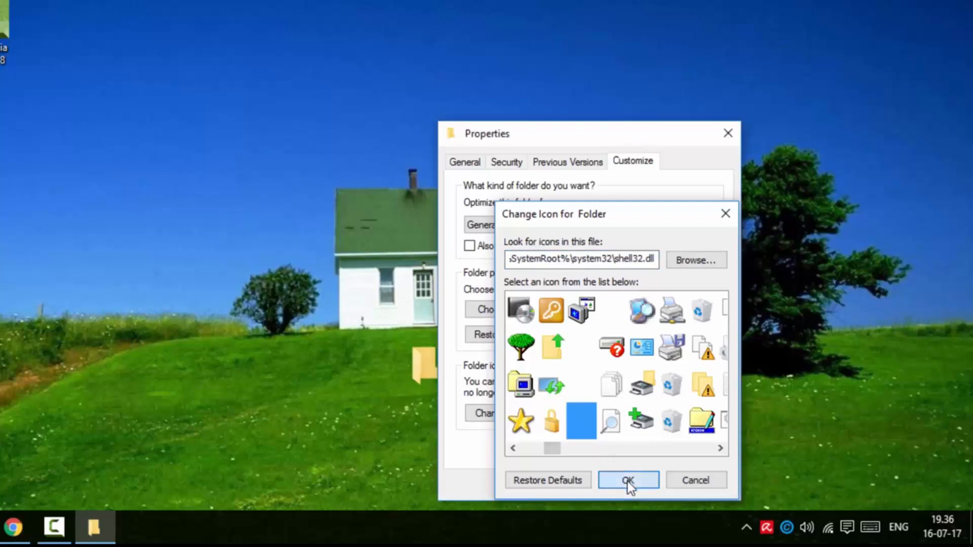
pyautogui.click(628, 480)
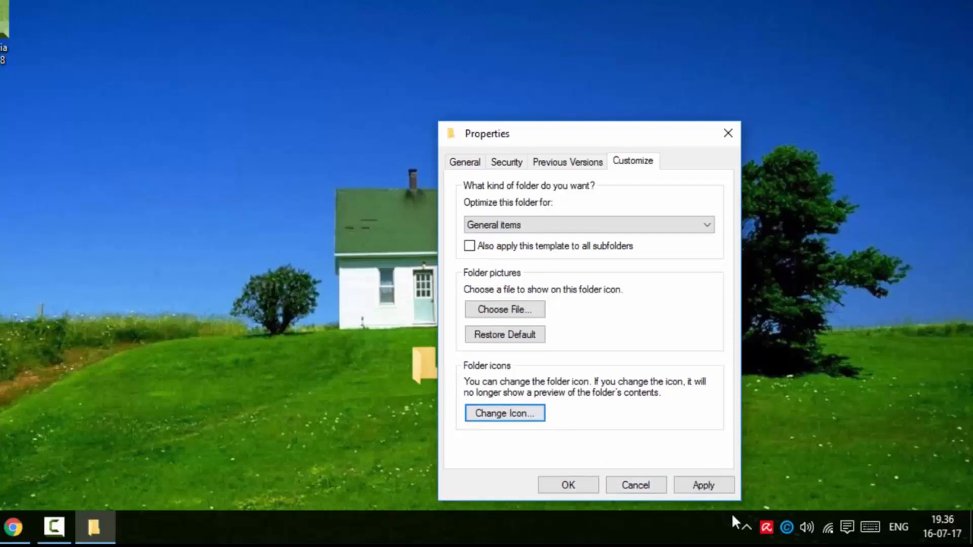
pyautogui.moveTo(567, 485)
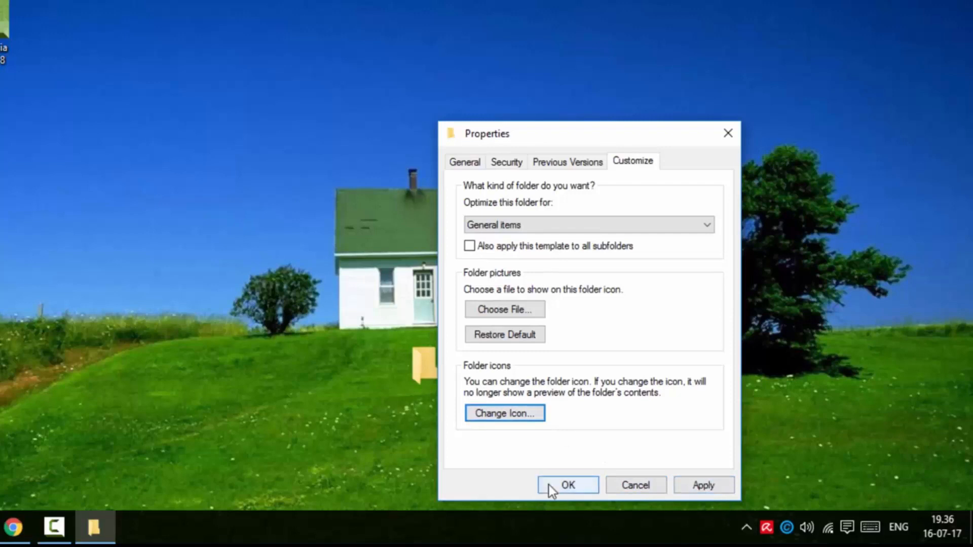
pyautogui.moveTo(682, 489)
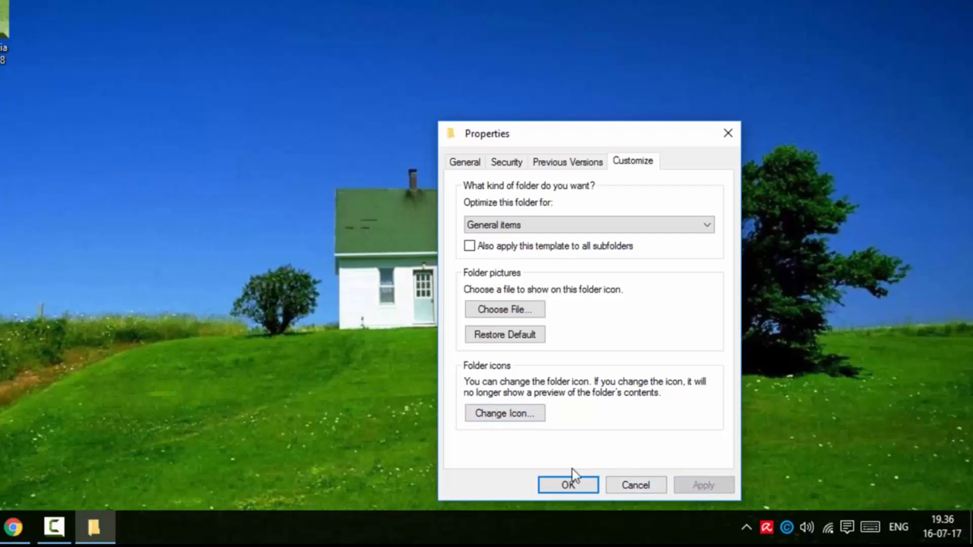
# - Apply the blank icon and close Properties, leaving the folder invisible
pyautogui.click(568, 485)
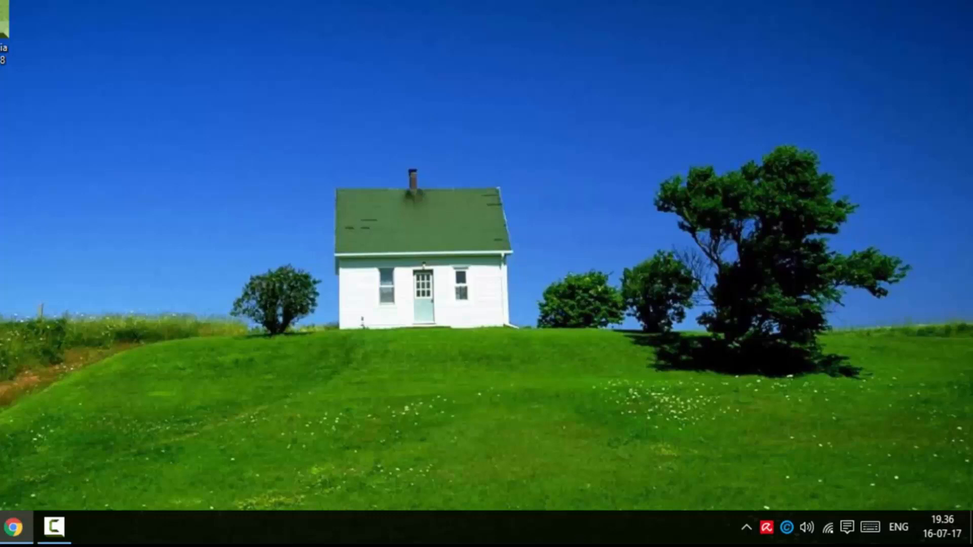
pyautogui.moveTo(673, 32)
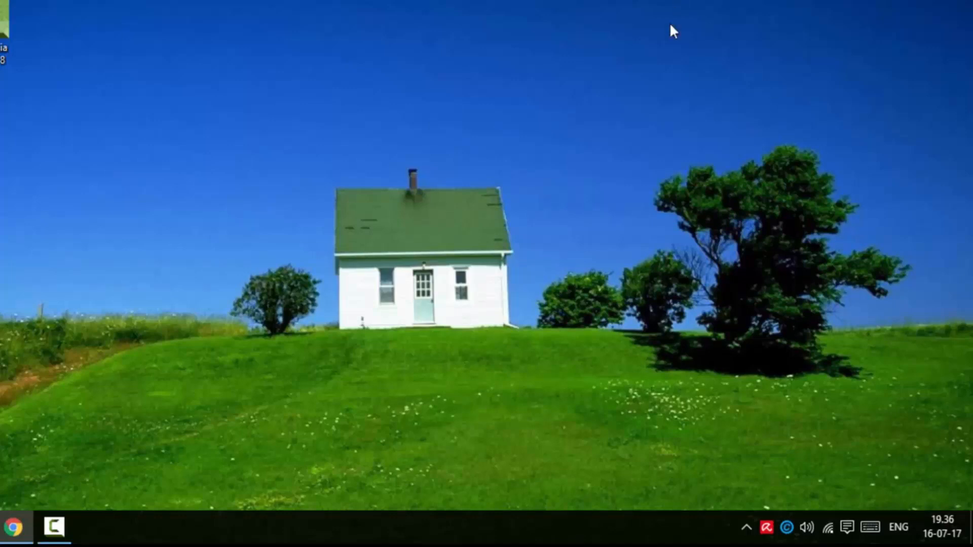
pyautogui.moveTo(468, 375)
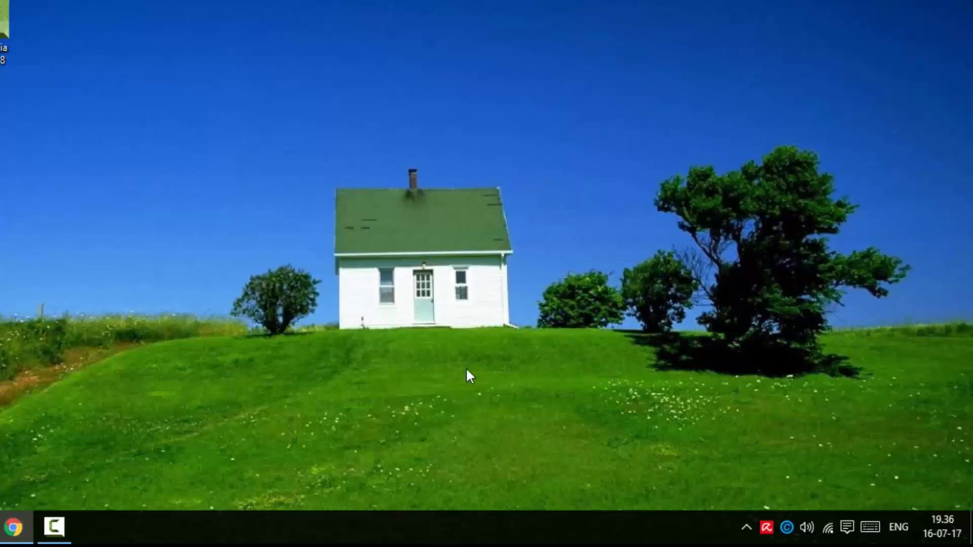